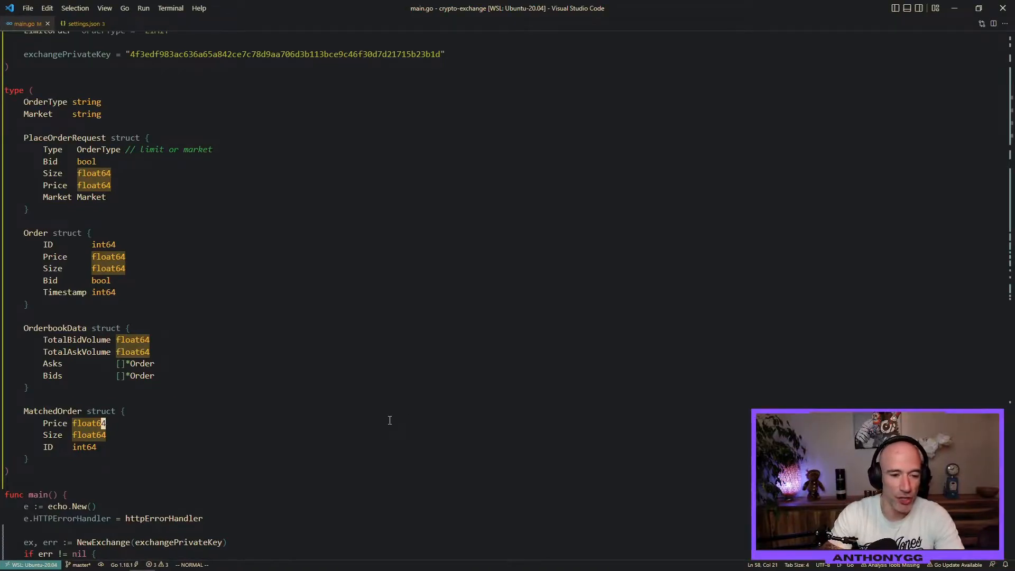
pyautogui.scroll(-3)
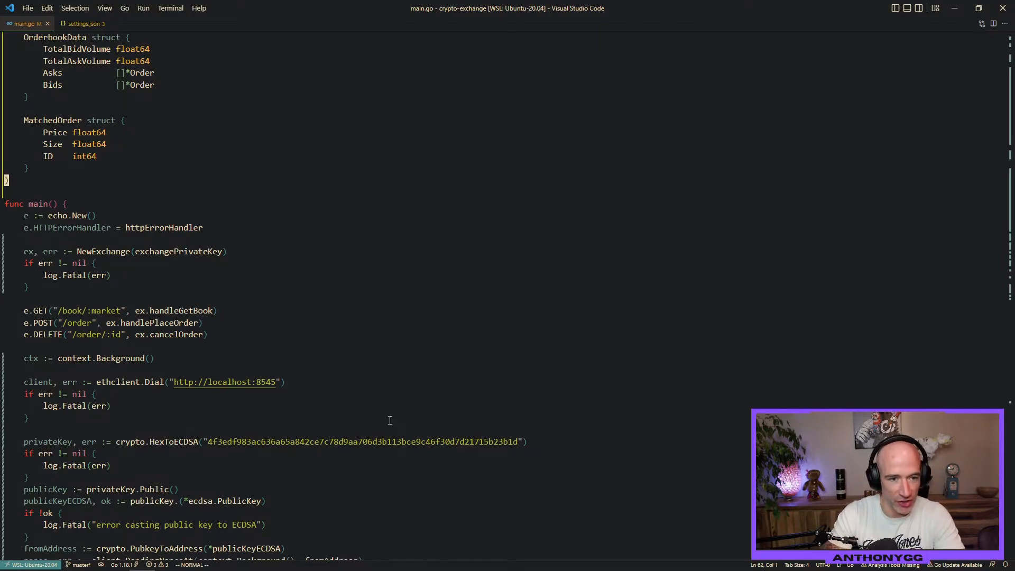
pyautogui.scroll(3)
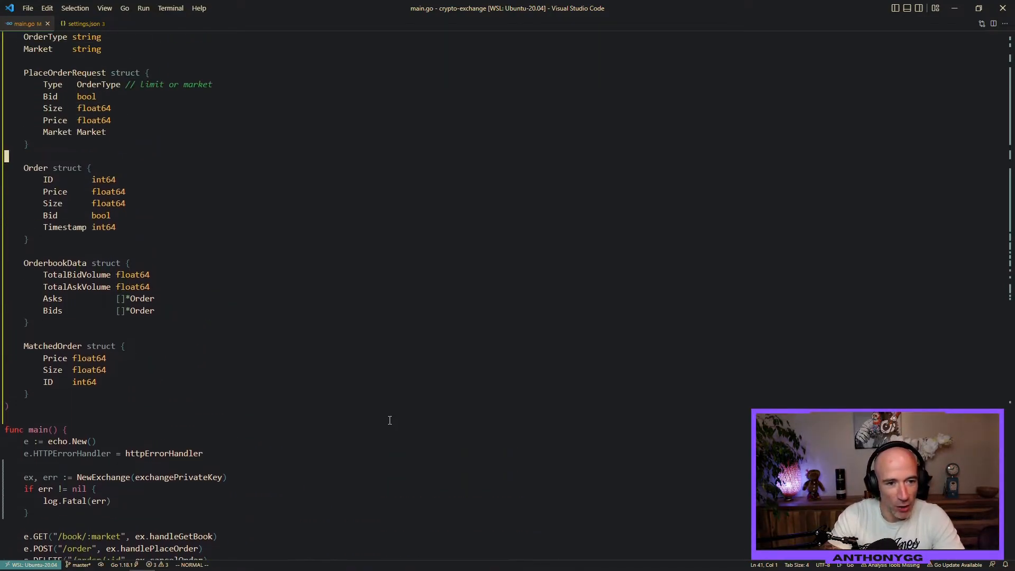